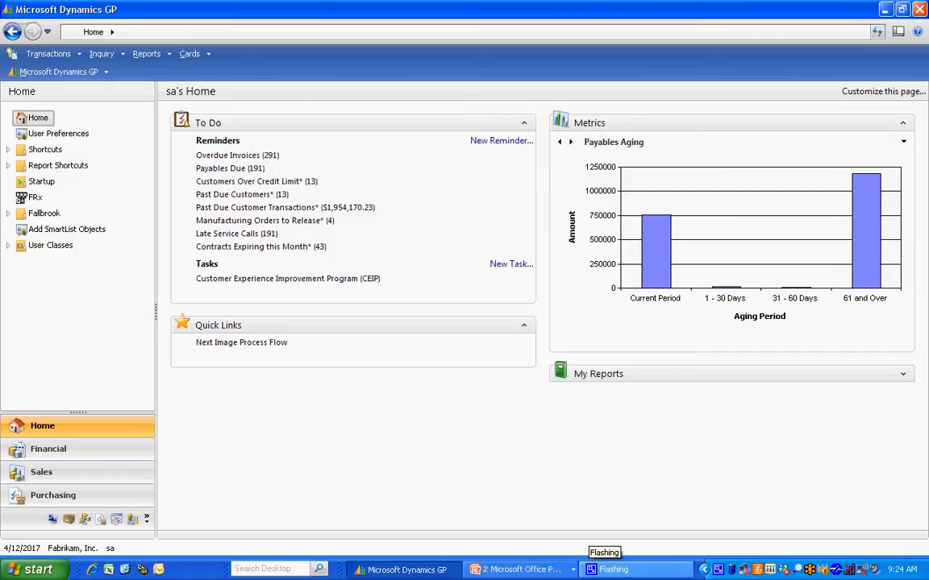
{"action": "mouse_move", "coordinate": [65, 71]}
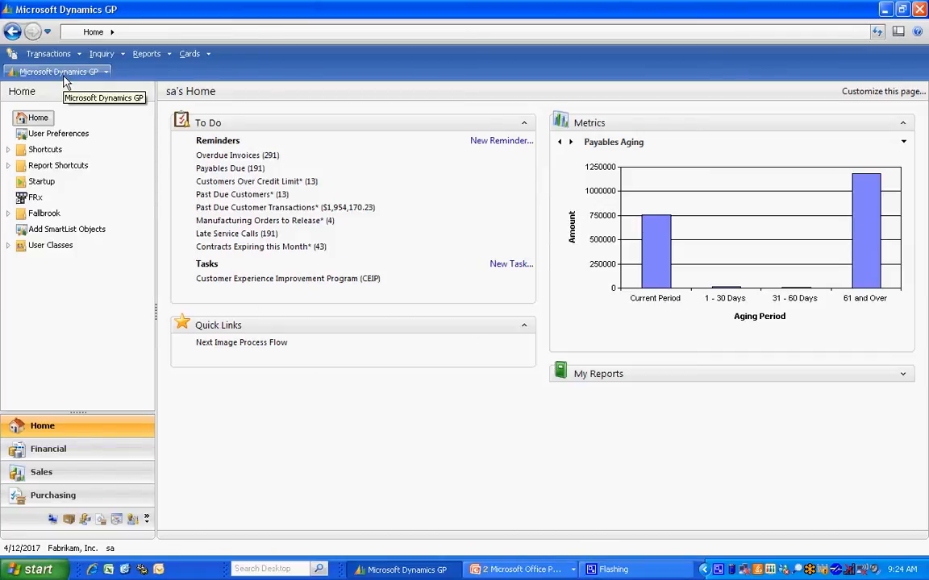
Launch Excel Report Builder from the Tools > SmartList Builder menu
{"action": "left_click", "coordinate": [56, 71]}
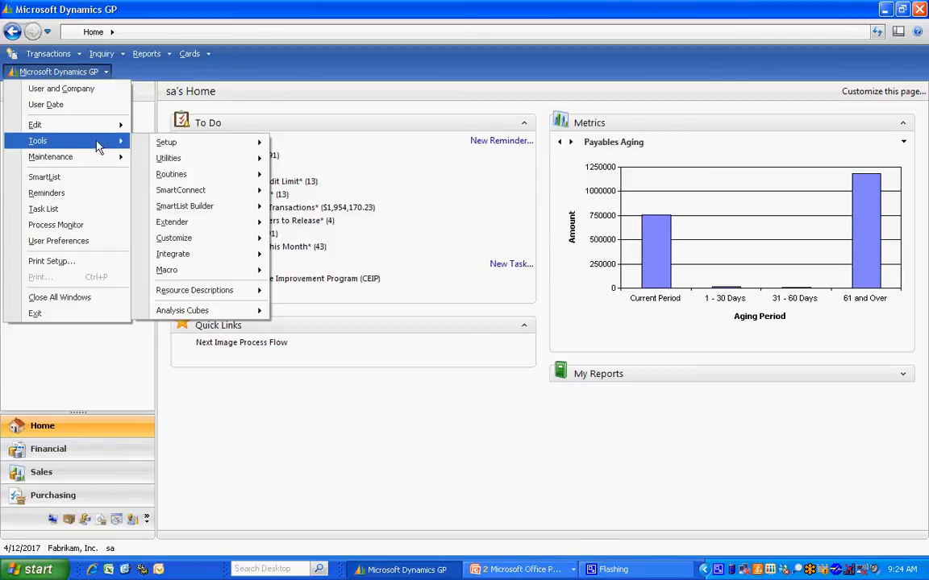
{"action": "mouse_move", "coordinate": [185, 206]}
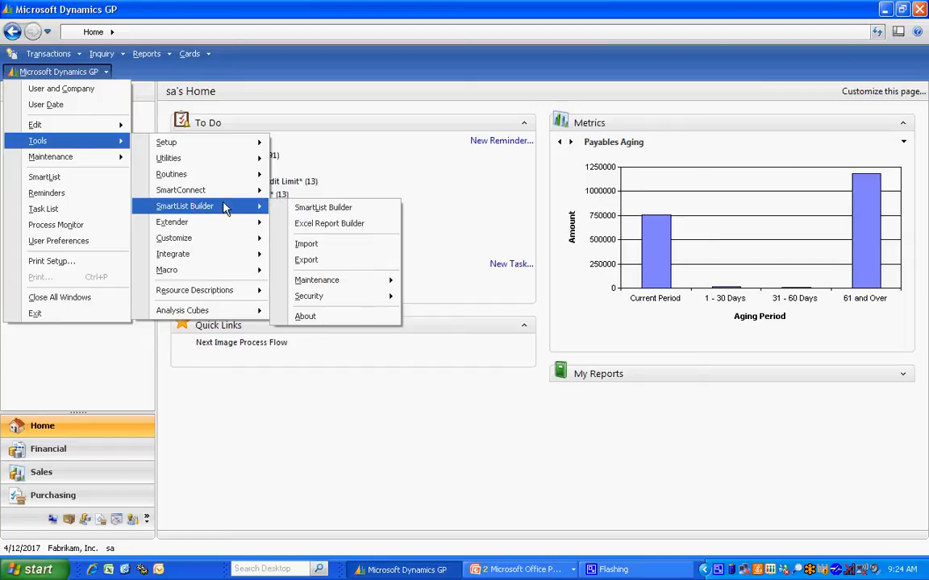
{"action": "left_click", "coordinate": [329, 222]}
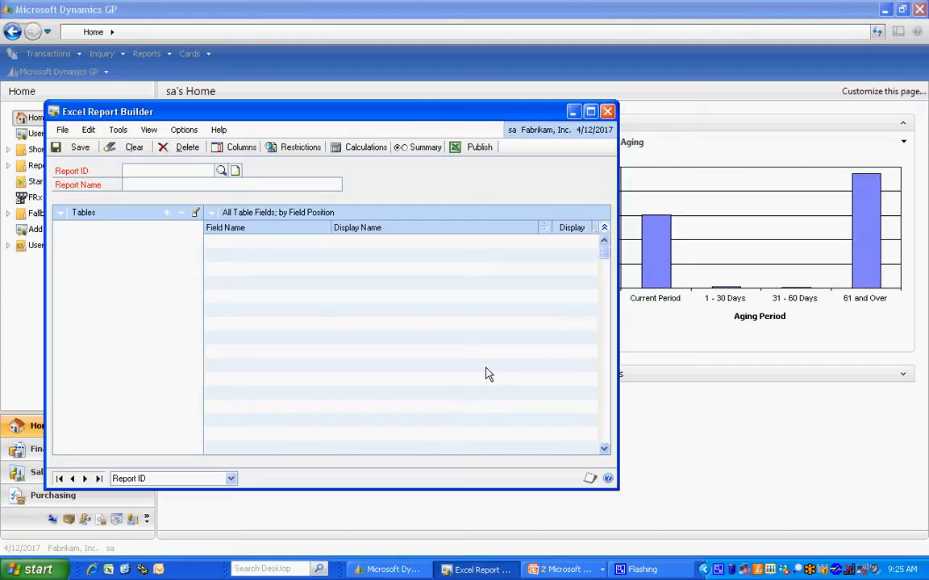
Enter Report ID NEW MRP and Report Name New MRP Request, then bring up table-source choices
{"action": "left_click", "coordinate": [168, 171]}
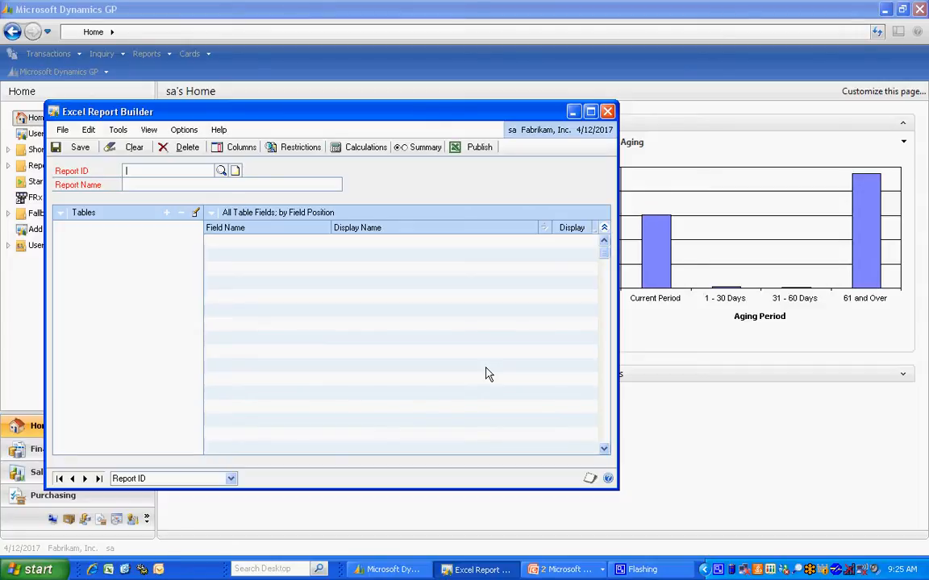
{"action": "type", "text": "NEW"}
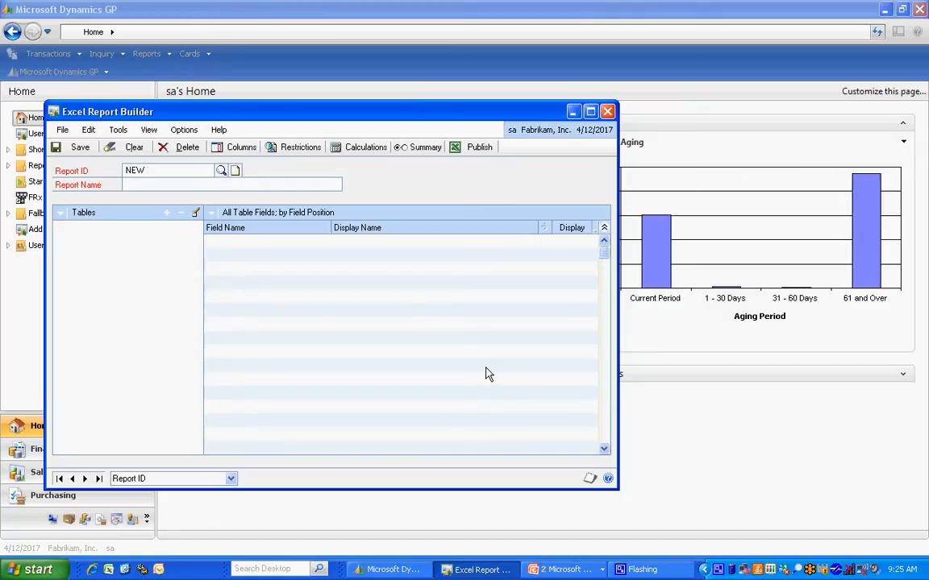
{"action": "type", "text": "MRP"}
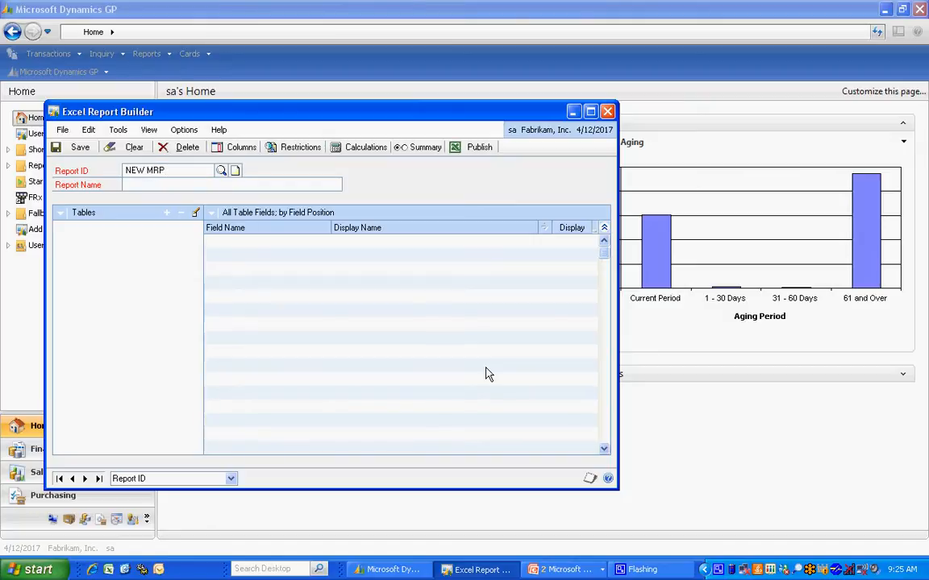
{"action": "type", "text": "New MRP"}
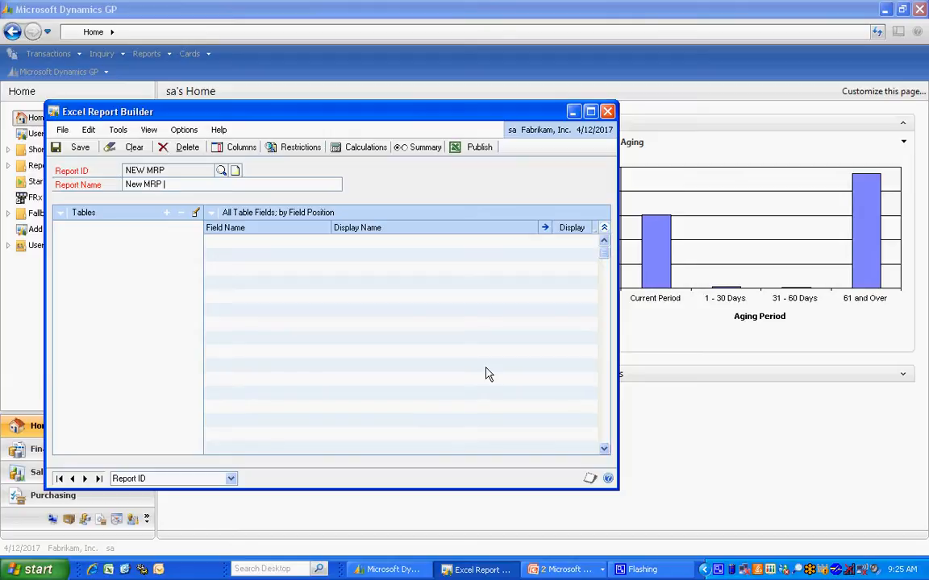
{"action": "type", "text": "Request"}
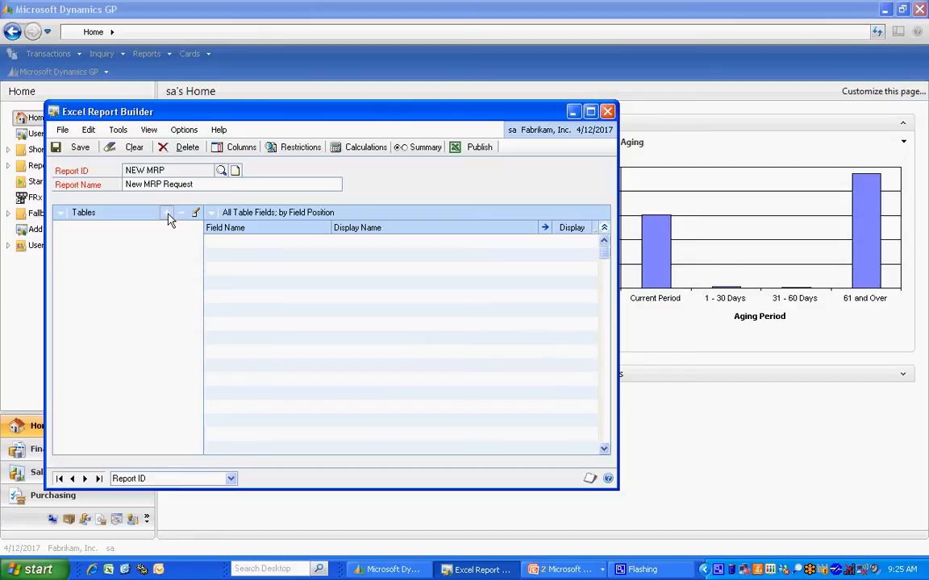
{"action": "left_click", "coordinate": [167, 212]}
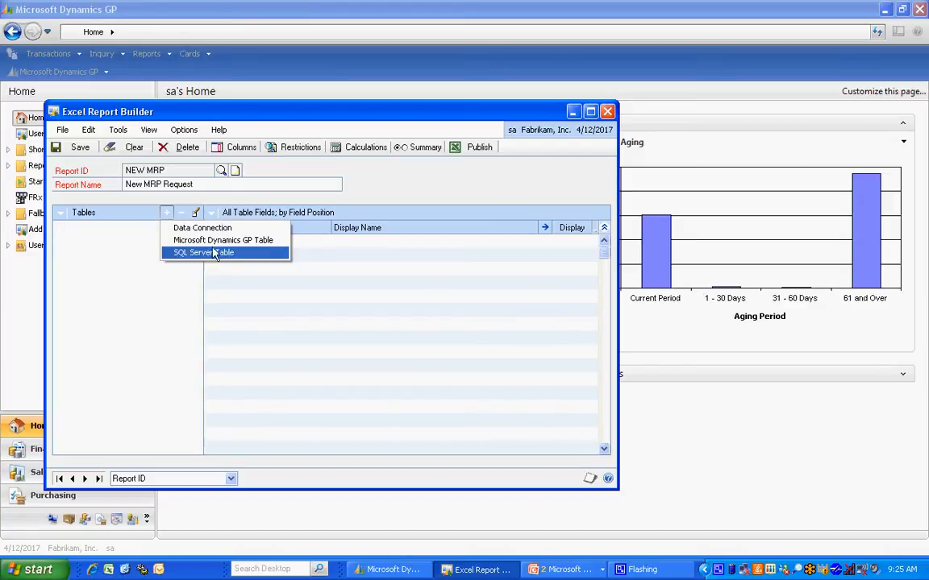
Add the Dynamics GP table PR_Short_Items_Work from the Manufacturing product and save it
{"action": "left_click", "coordinate": [223, 240]}
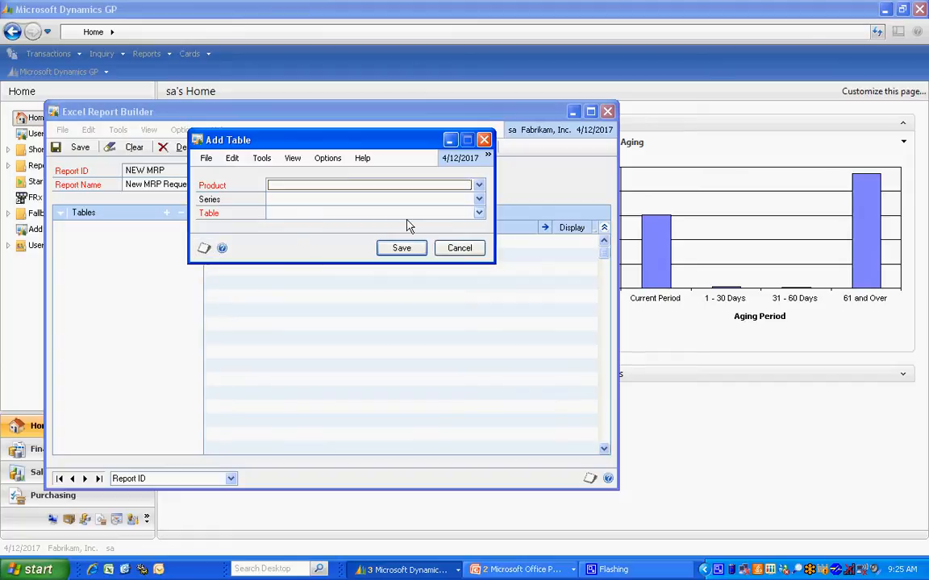
{"action": "left_click", "coordinate": [477, 185]}
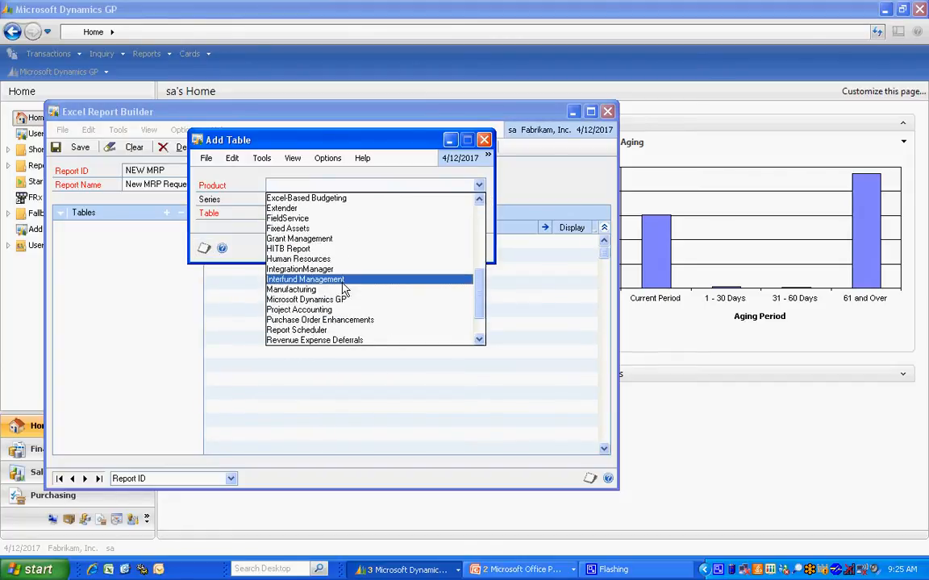
{"action": "left_click", "coordinate": [290, 290]}
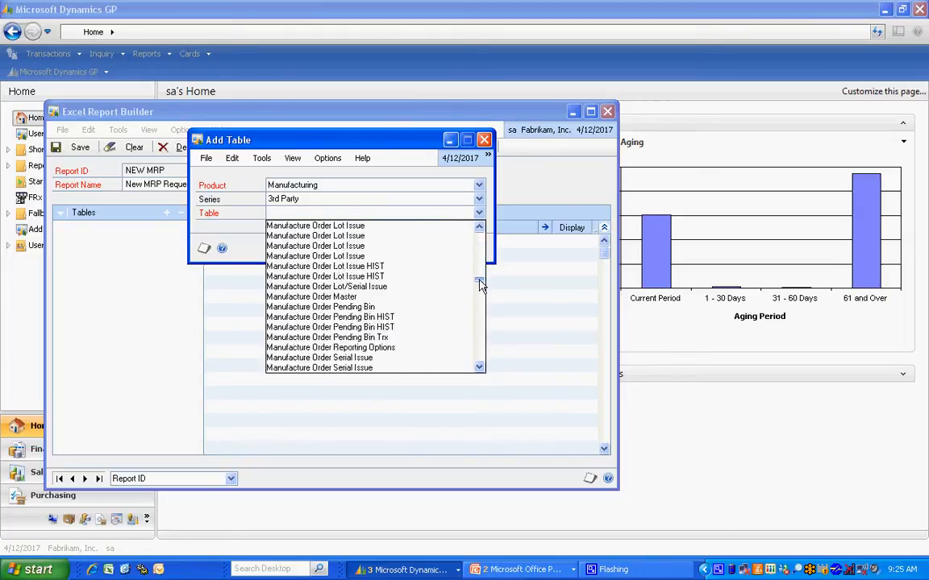
{"action": "scroll", "scroll_direction": "down", "scroll_amount": 3}
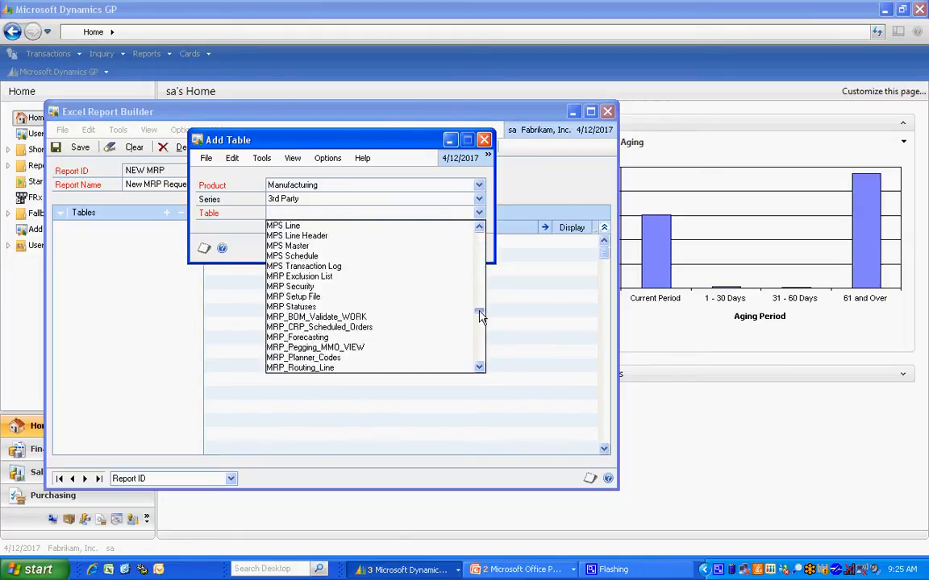
{"action": "scroll", "scroll_direction": "down", "scroll_amount": 3}
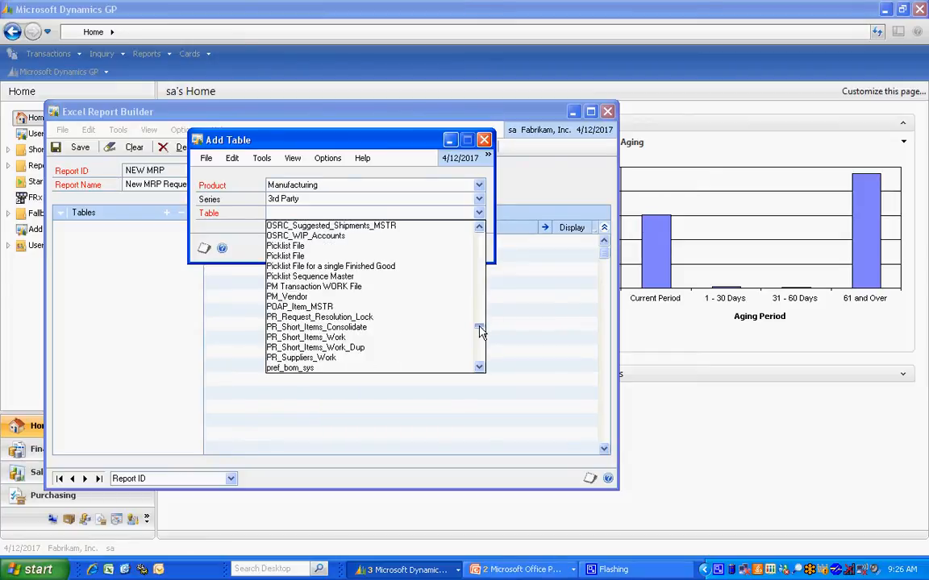
{"action": "left_click", "coordinate": [304, 337]}
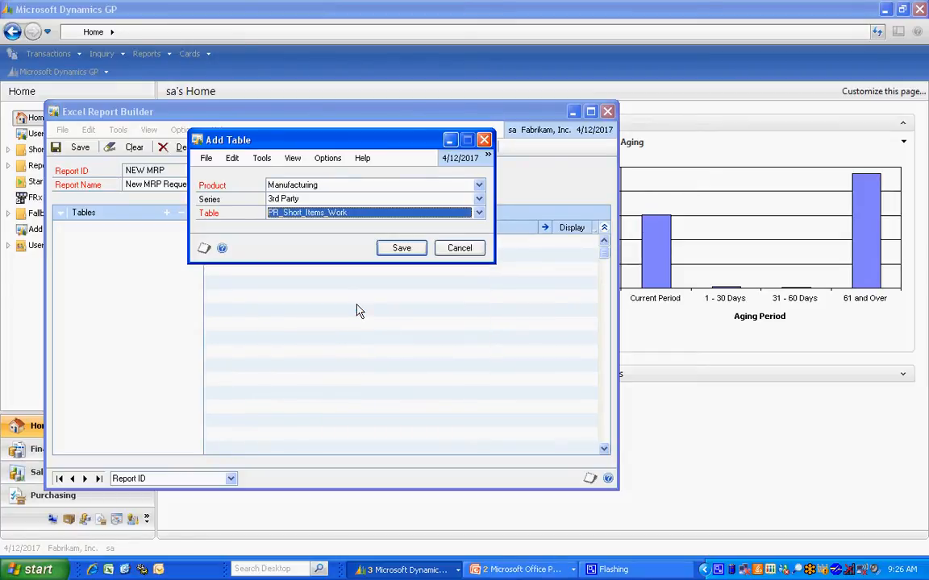
{"action": "left_click", "coordinate": [400, 248]}
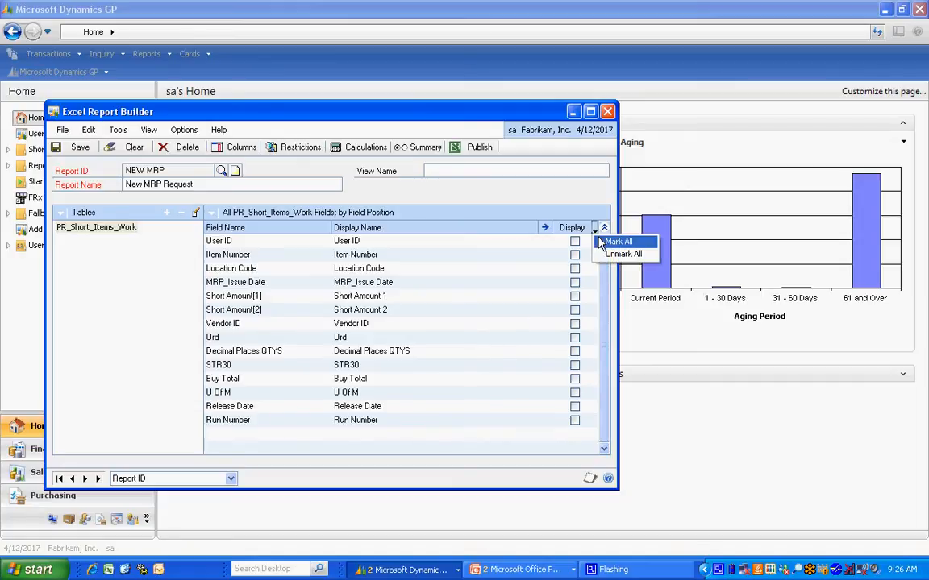
Mark all PR_Short_Items_Work fields for display
{"action": "left_click", "coordinate": [617, 242]}
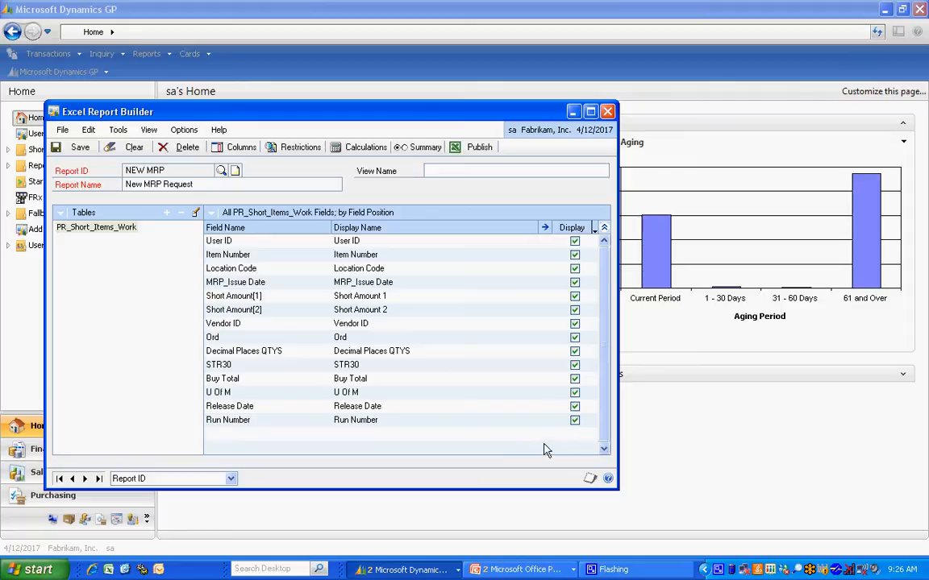
{"action": "mouse_move", "coordinate": [445, 229]}
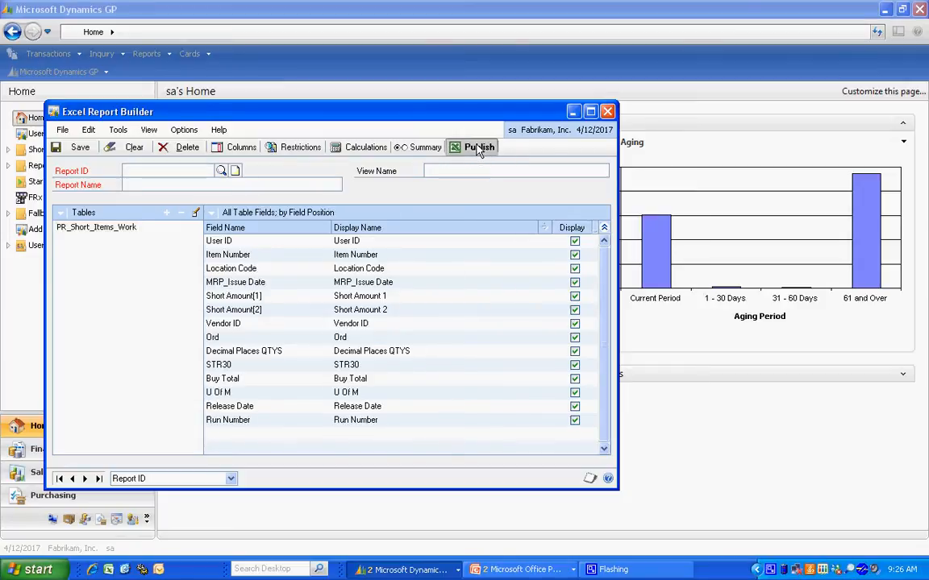
Grant every database role access to the published report
{"action": "left_click", "coordinate": [479, 147]}
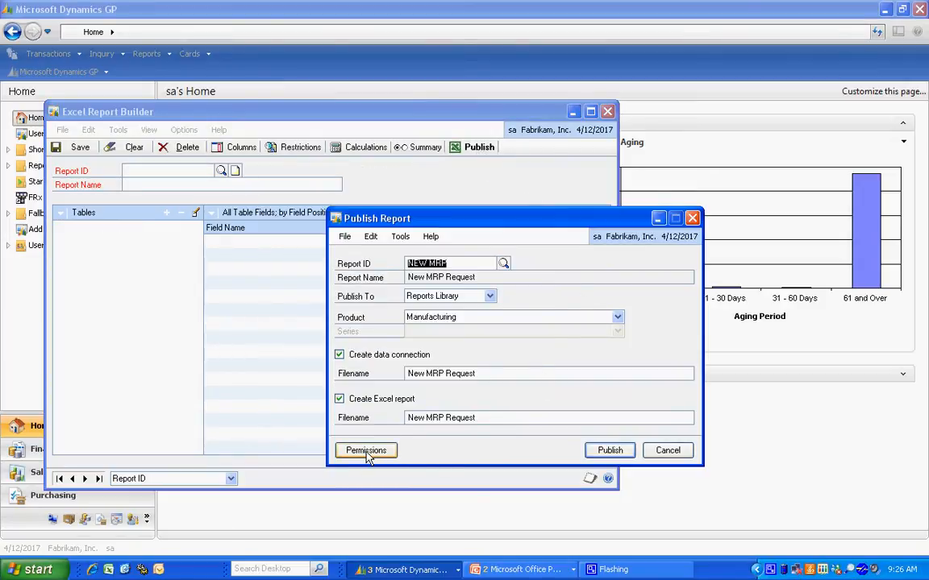
{"action": "left_click", "coordinate": [364, 449]}
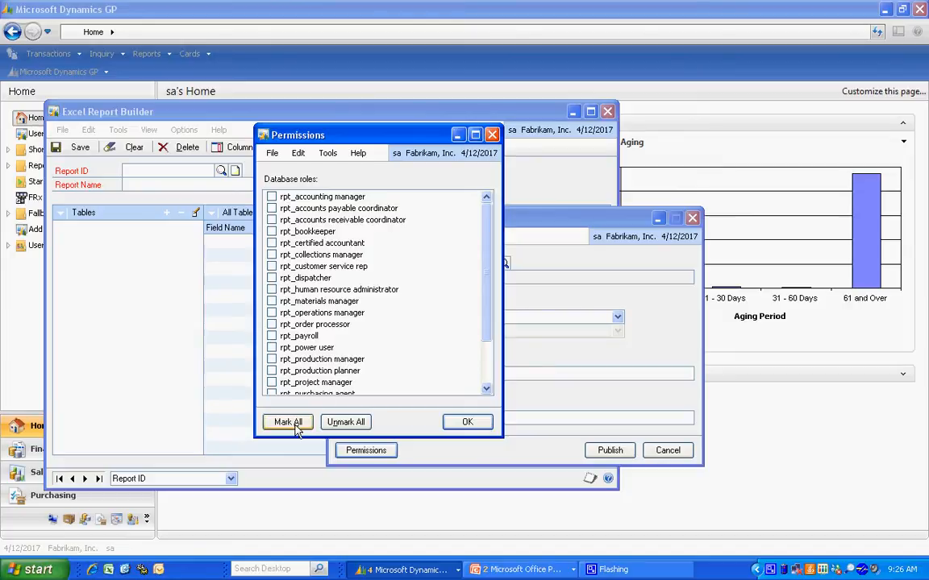
{"action": "left_click", "coordinate": [287, 422]}
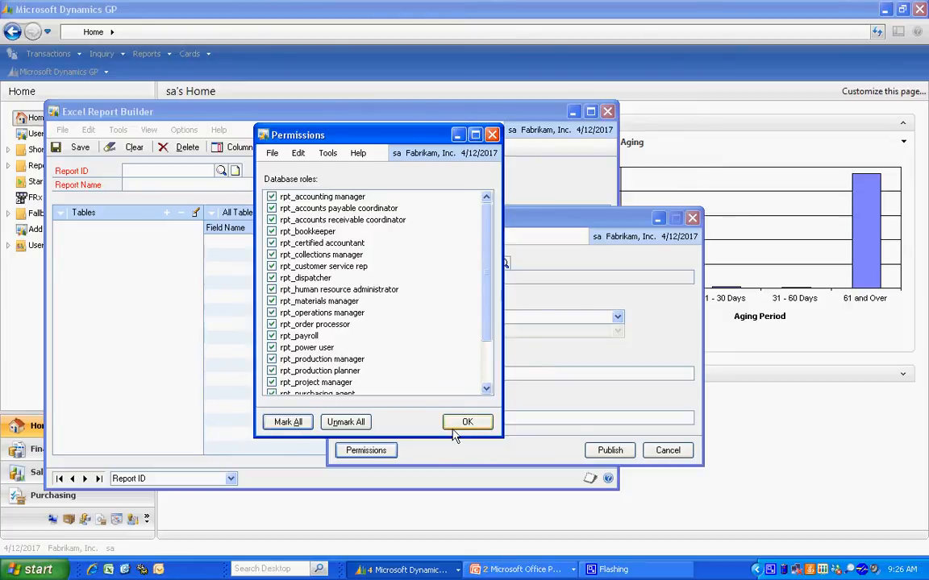
{"action": "left_click", "coordinate": [467, 422]}
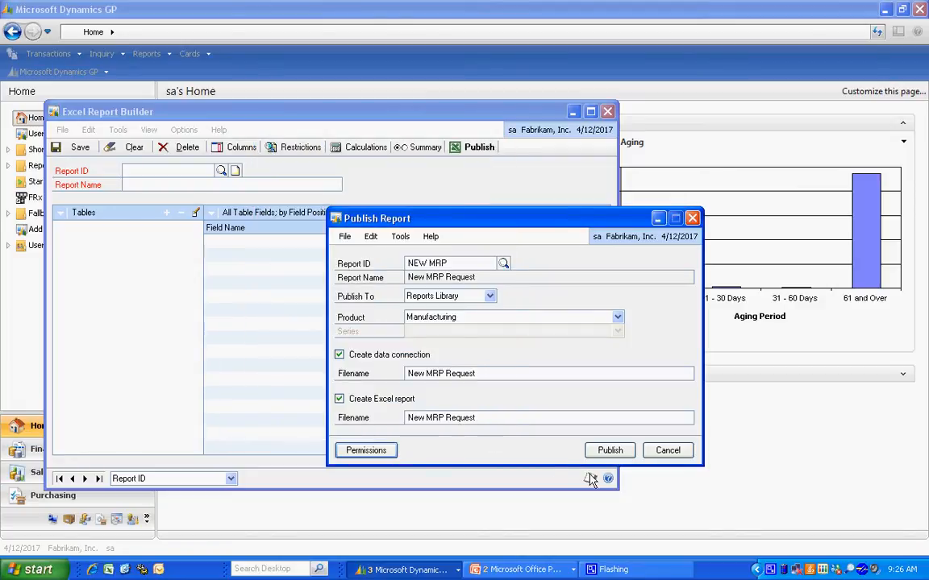
{"action": "mouse_move", "coordinate": [547, 422]}
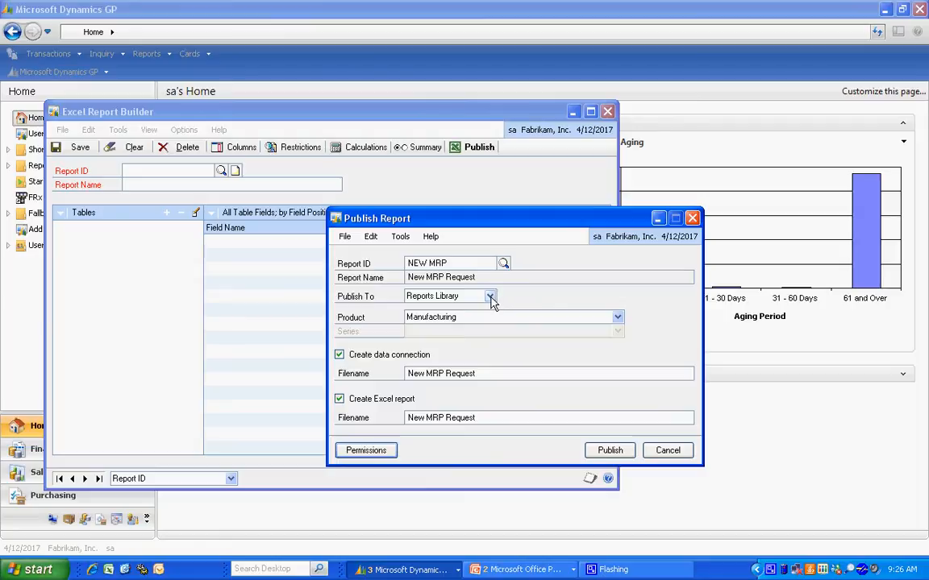
Publish to the Reports Library with data connection and Excel report created
{"action": "left_click", "coordinate": [490, 297]}
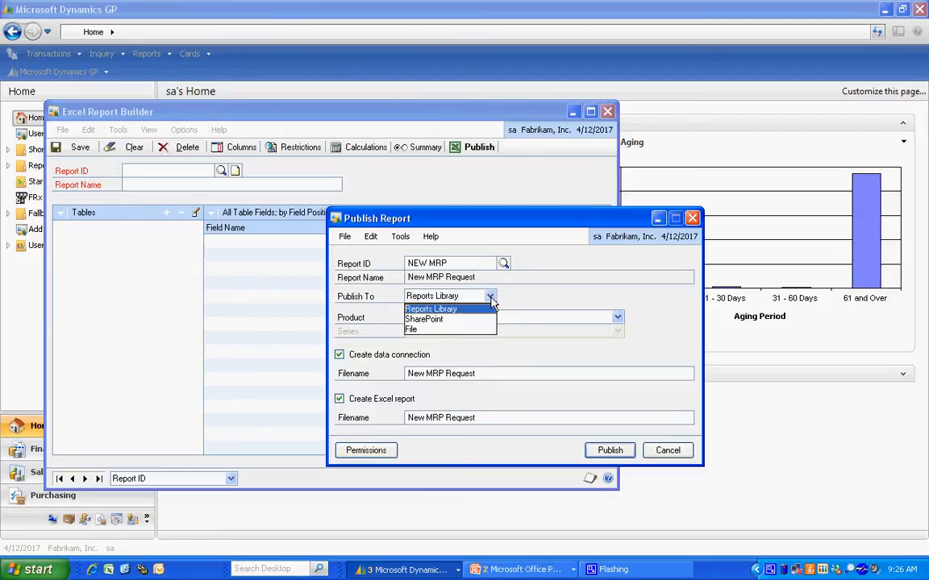
{"action": "left_click", "coordinate": [432, 308]}
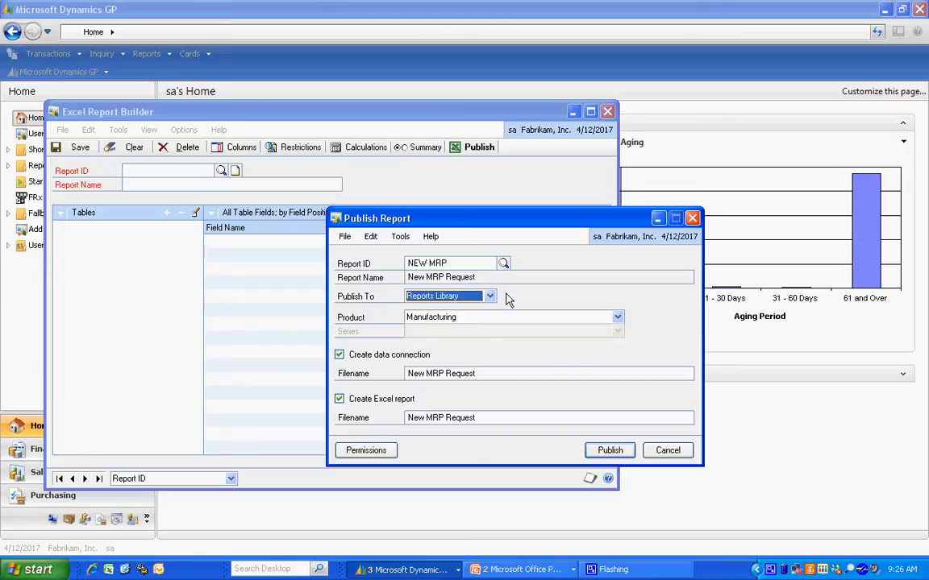
{"action": "left_click", "coordinate": [609, 450]}
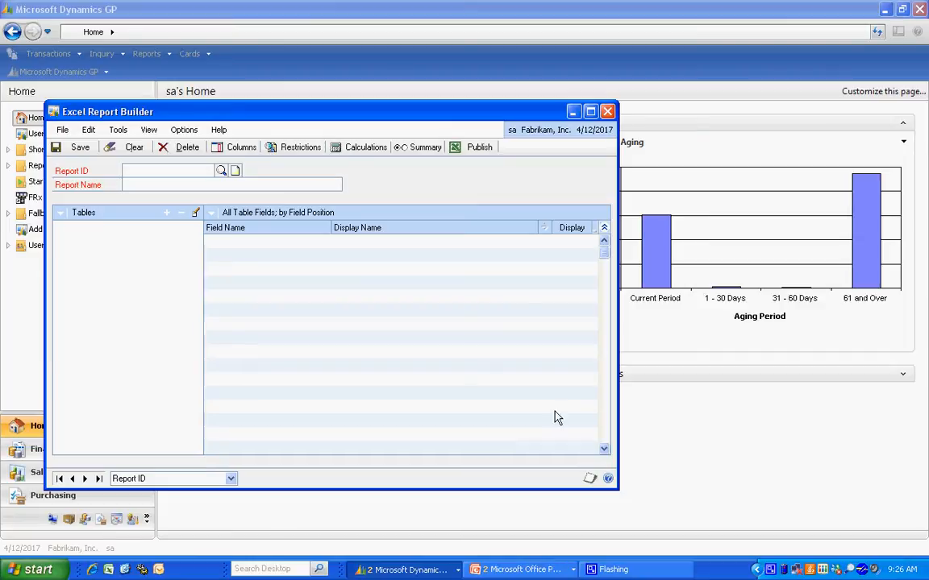
Close the builder and show the Administration Other Reports list
{"action": "left_click", "coordinate": [606, 112]}
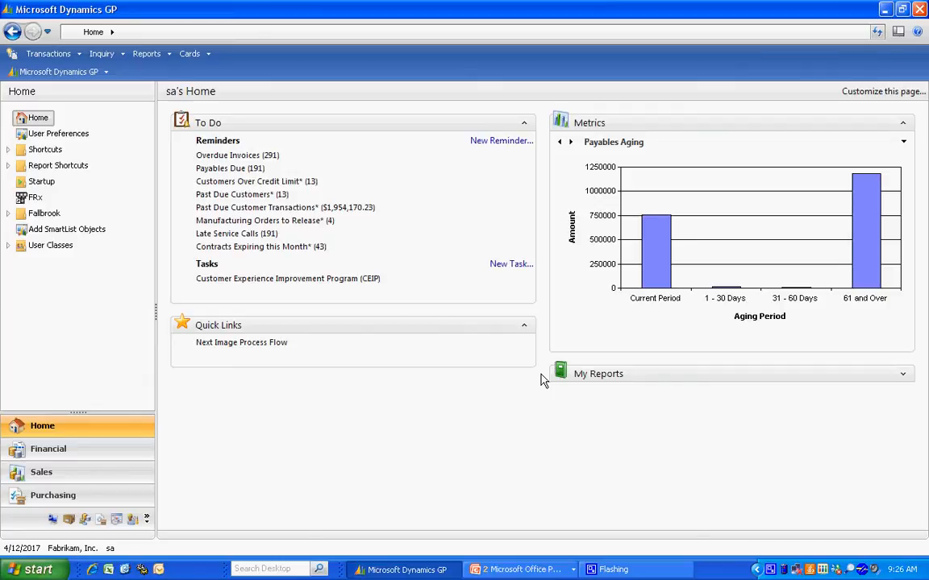
{"action": "mouse_move", "coordinate": [52, 519]}
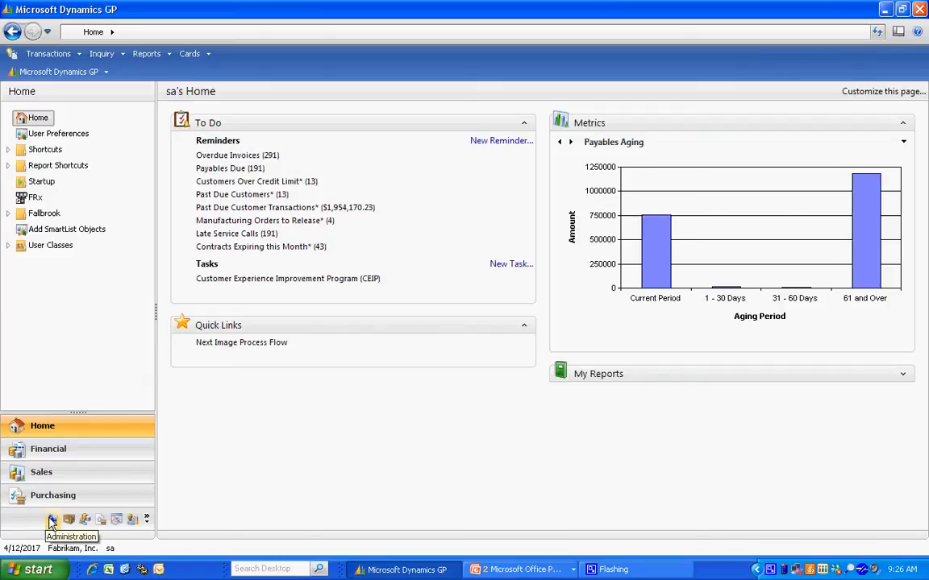
{"action": "left_click", "coordinate": [52, 519]}
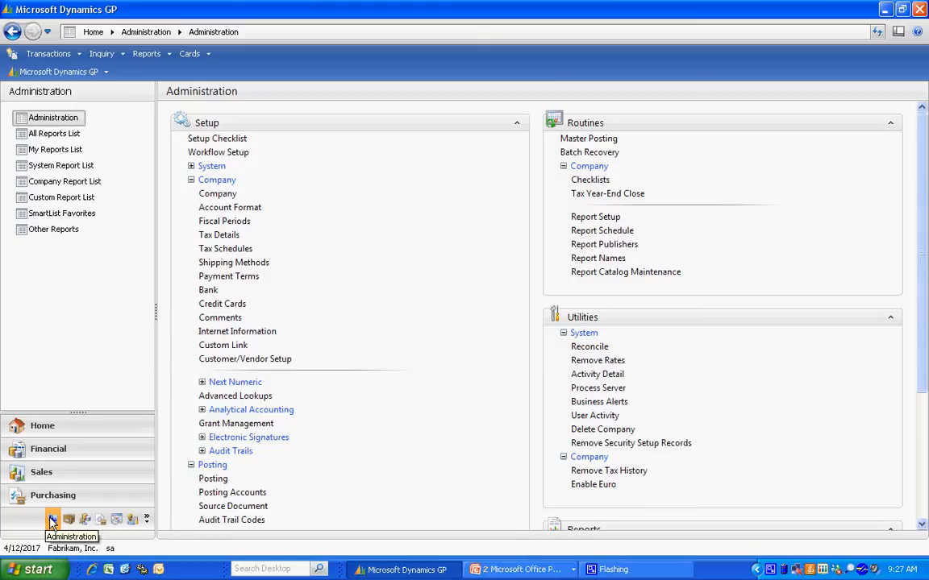
{"action": "left_click", "coordinate": [53, 229]}
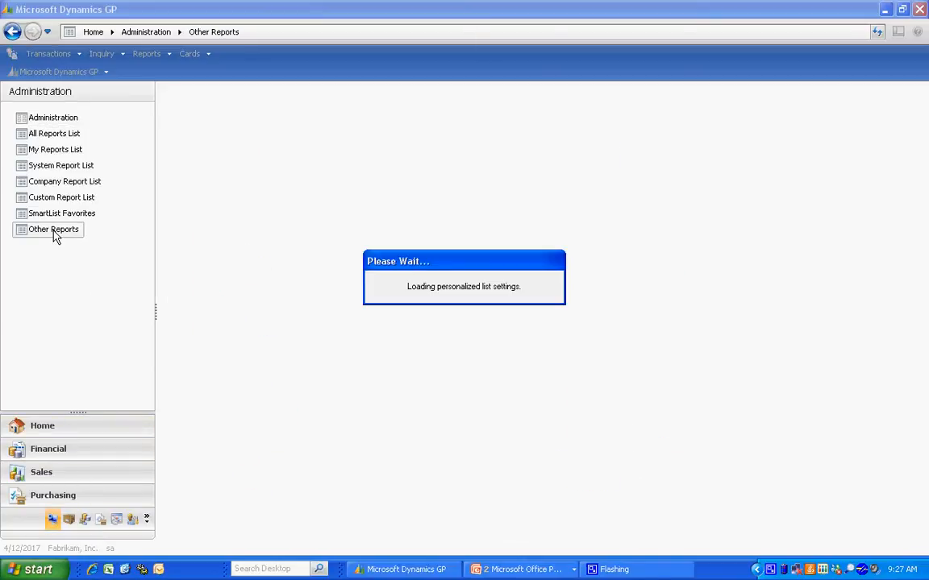
{"action": "left_click", "coordinate": [55, 228]}
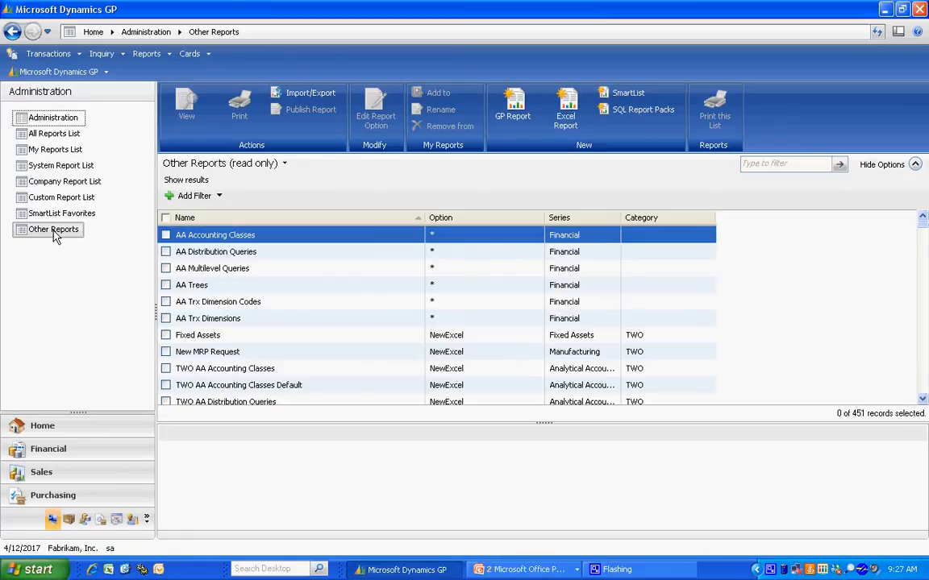
{"action": "left_click", "coordinate": [214, 236]}
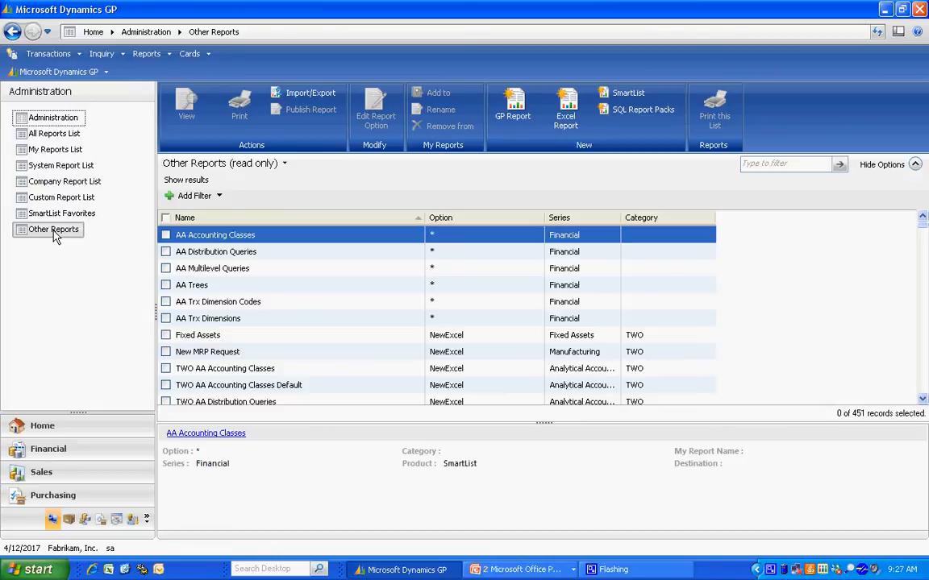
Filter the reports list to 'mrp' and check New MRP Request
{"action": "left_click", "coordinate": [786, 164]}
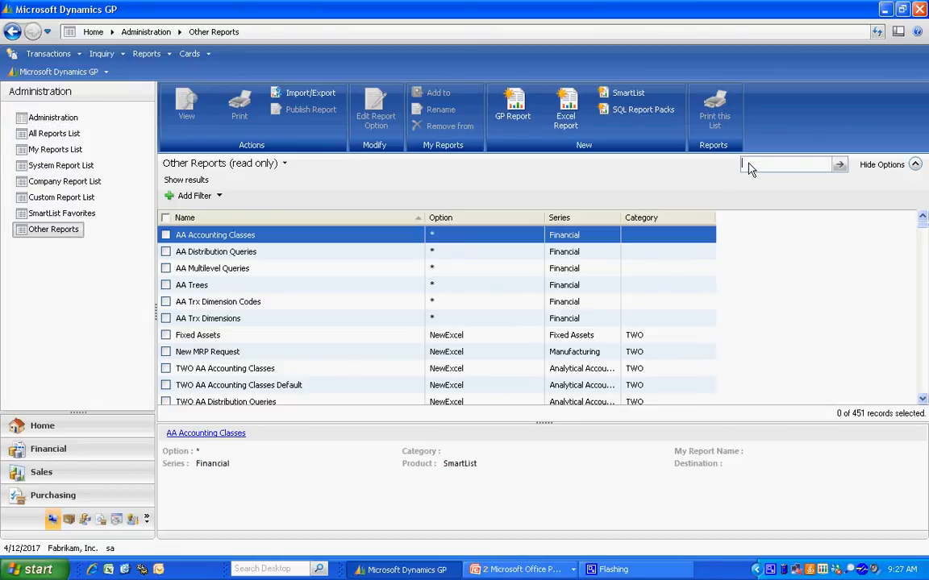
{"action": "type", "text": "mrp"}
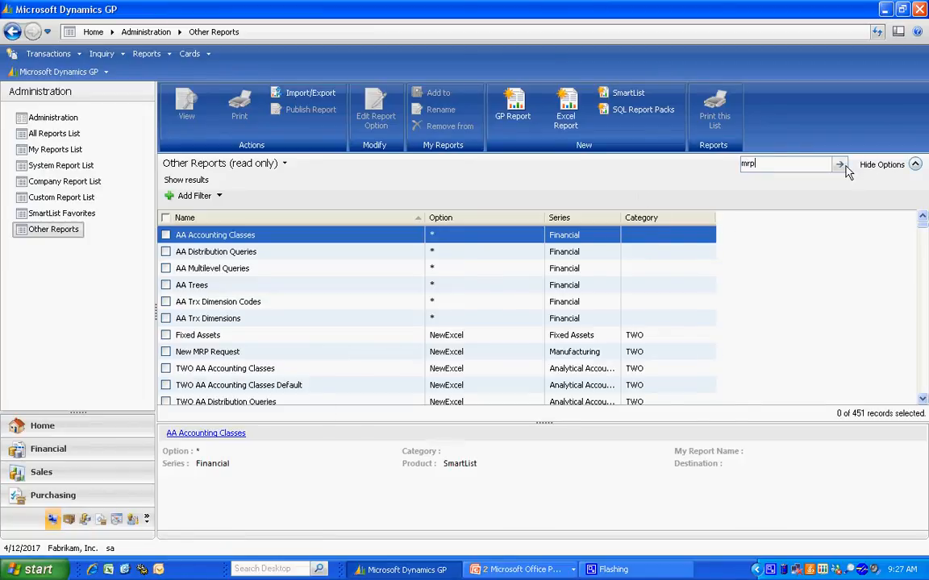
{"action": "left_click", "coordinate": [840, 165]}
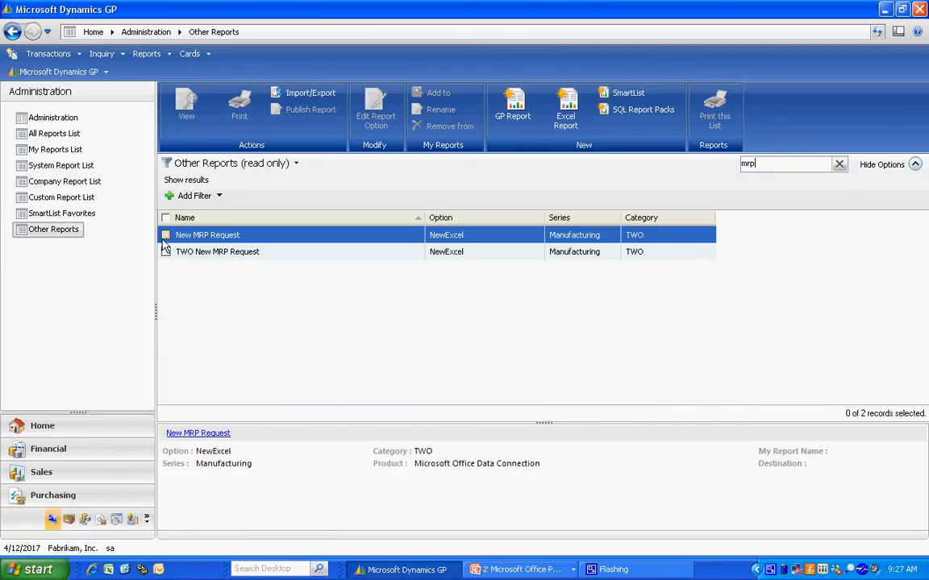
{"action": "left_click", "coordinate": [165, 235]}
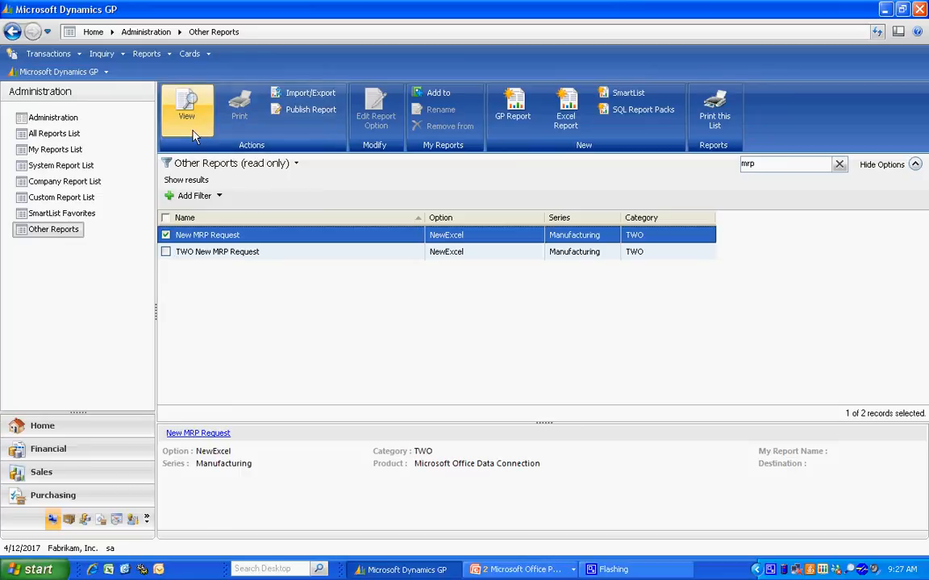
View the selected New MRP Request report as an Excel workbook
{"action": "left_click", "coordinate": [187, 109]}
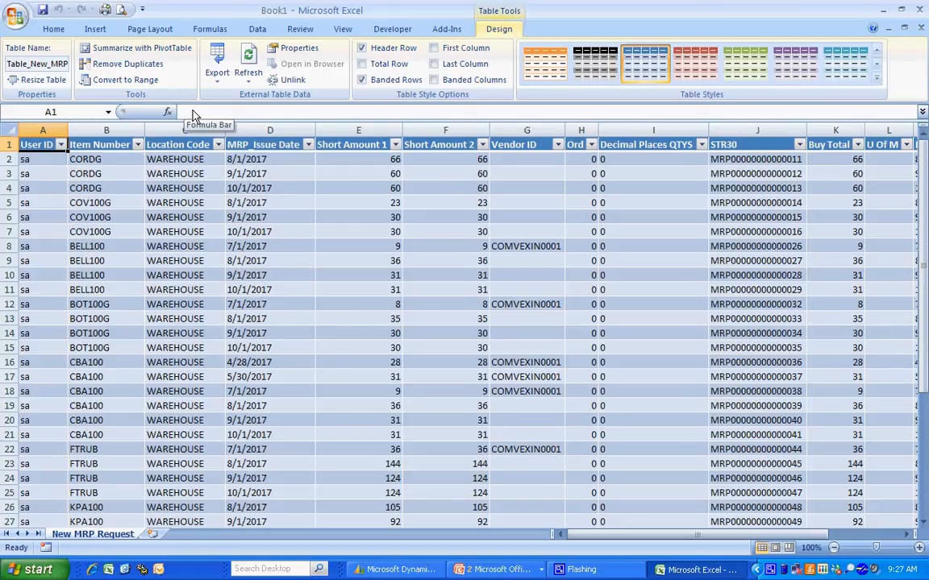
Refresh the New MRP Request workbook connection and close the connections list
{"action": "left_click", "coordinate": [258, 29]}
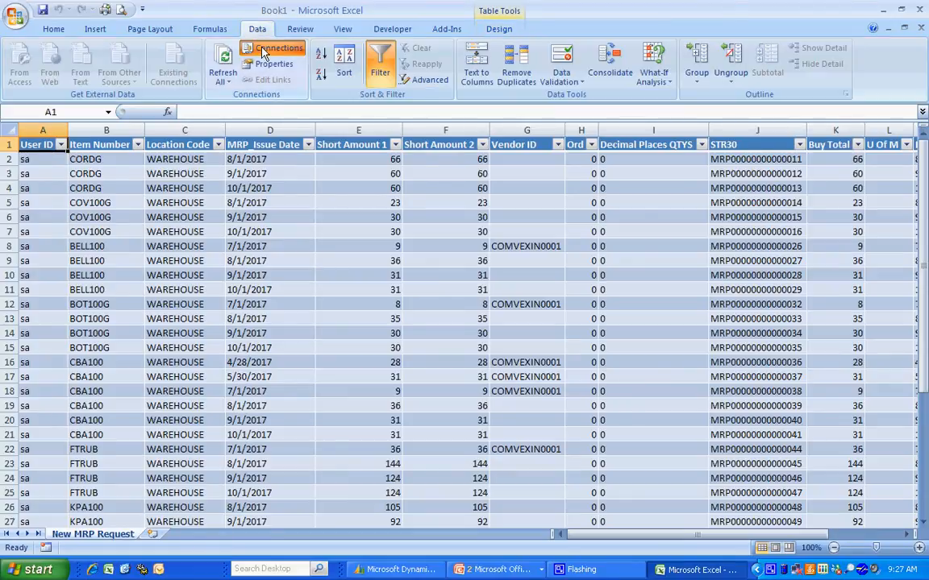
{"action": "left_click", "coordinate": [272, 48]}
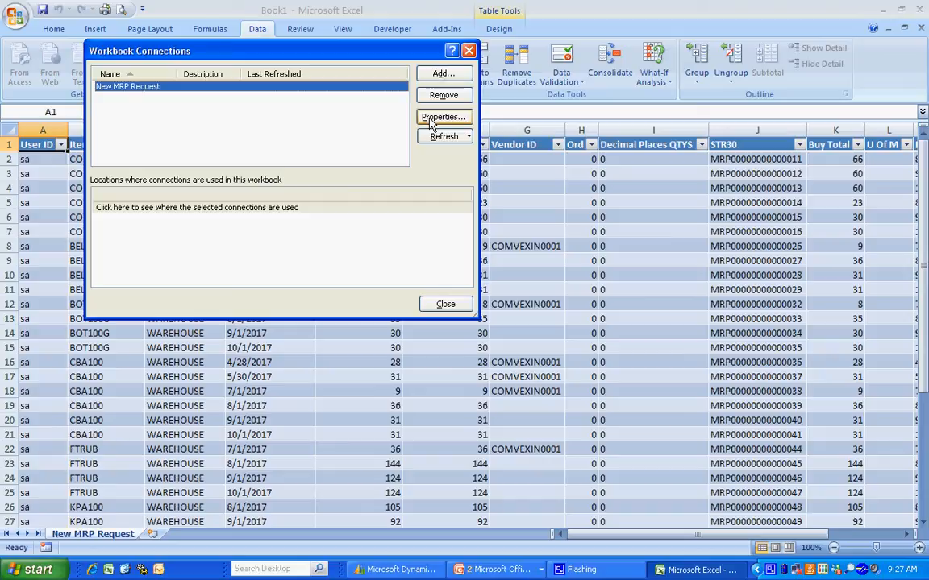
{"action": "left_click", "coordinate": [442, 116]}
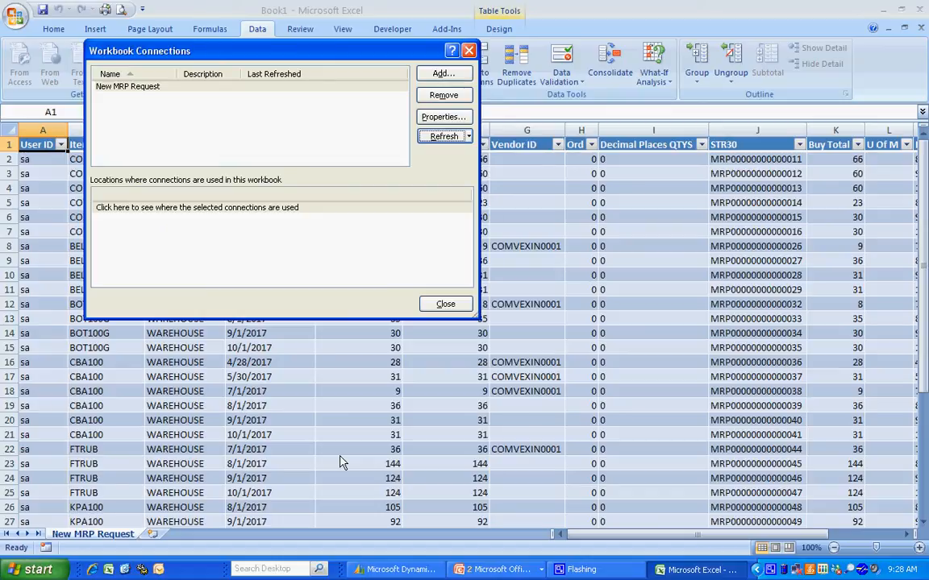
{"action": "mouse_move", "coordinate": [380, 351]}
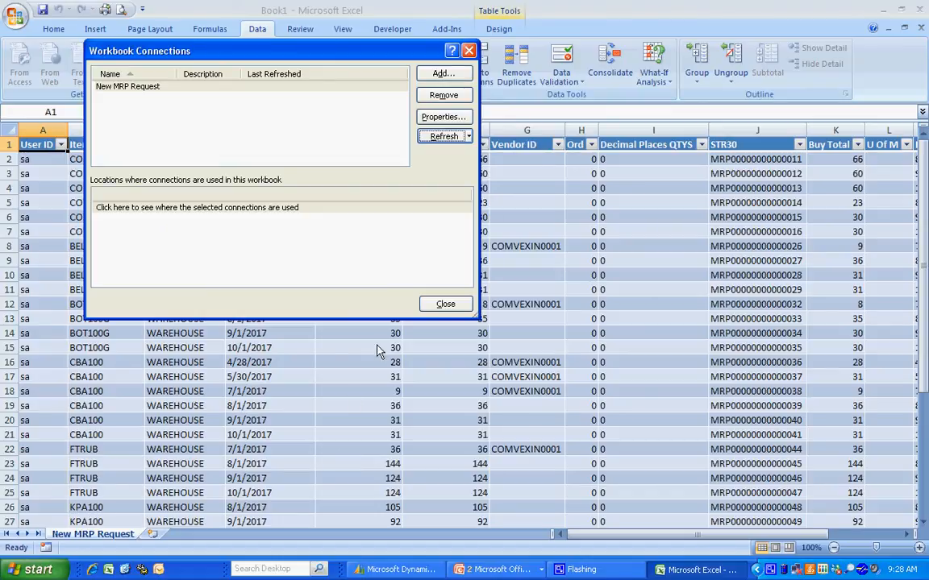
{"action": "left_click", "coordinate": [444, 303]}
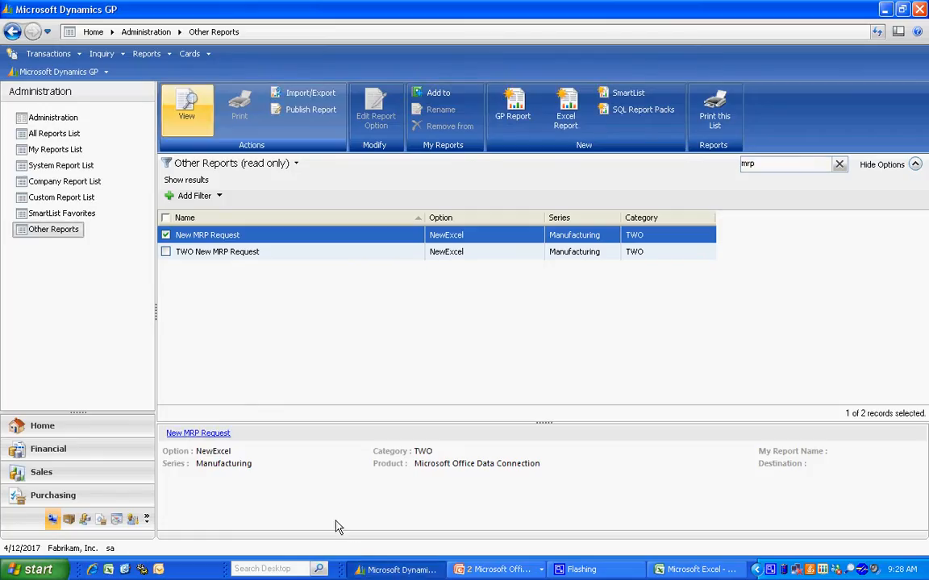
{"action": "mouse_move", "coordinate": [287, 374]}
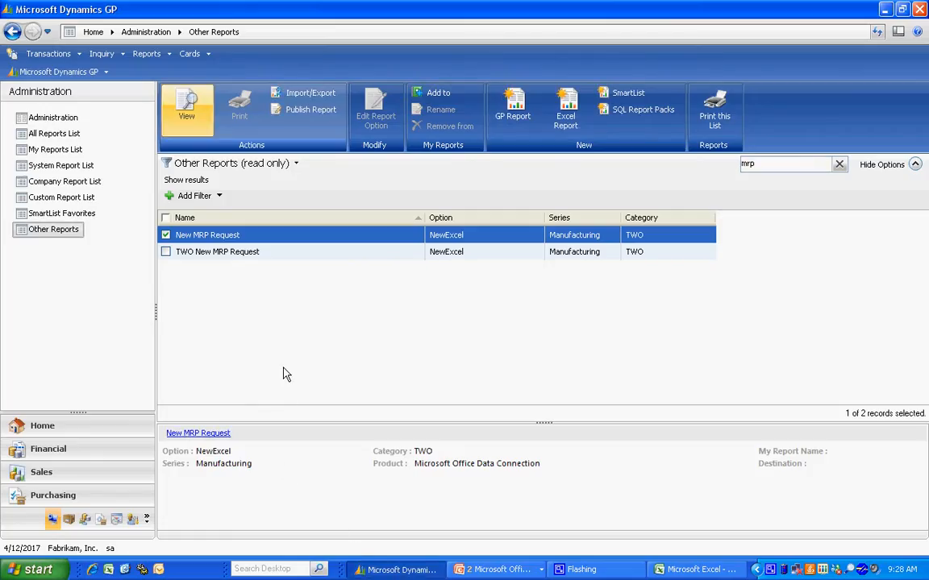